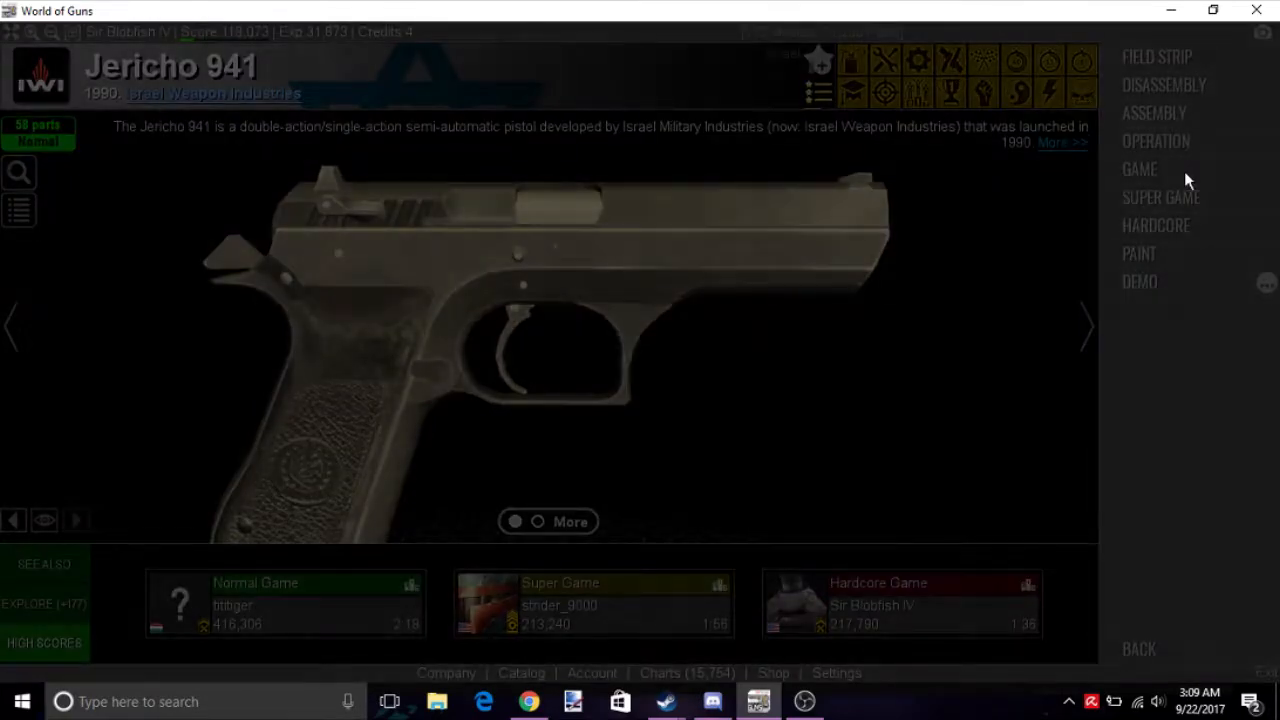
# Choose GAME mode to start a timed disassembly of the Jericho 941.
pyautogui.click(1140, 168)
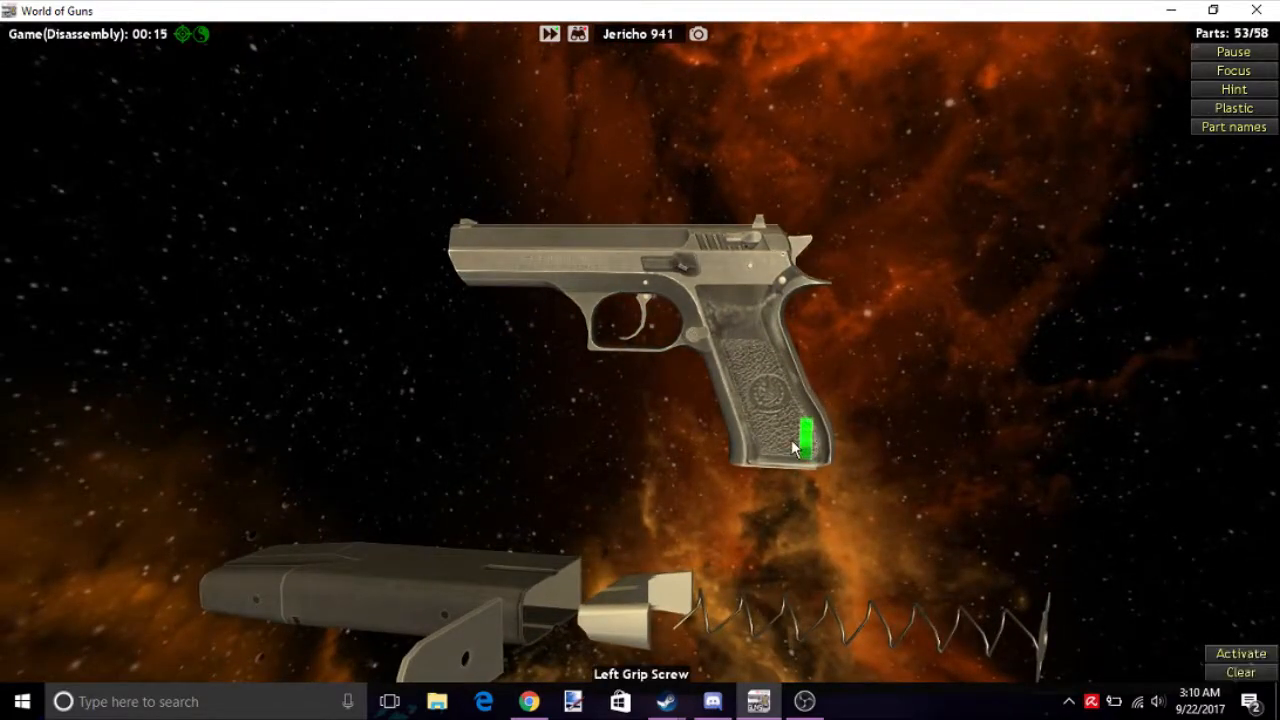
# Remove both grip screws, the hammer spring cup pin, the sear housing pin and the hammer.
pyautogui.click(808, 440)
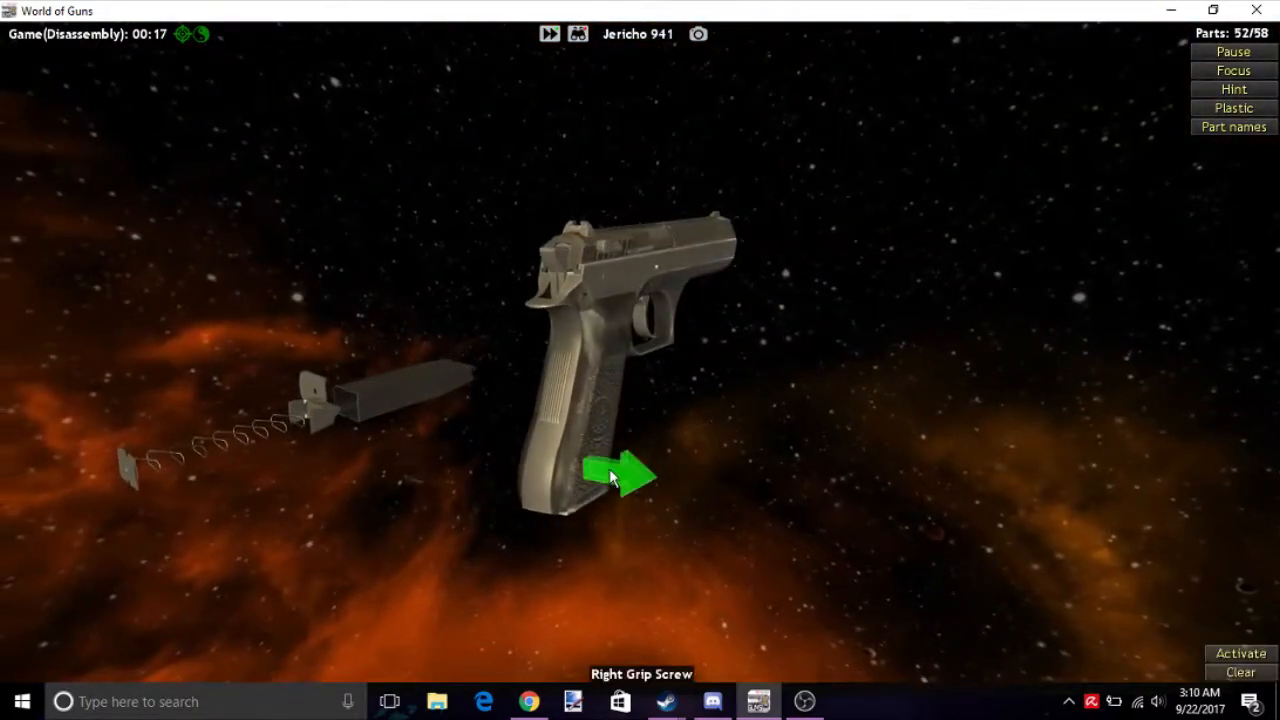
pyautogui.click(620, 476)
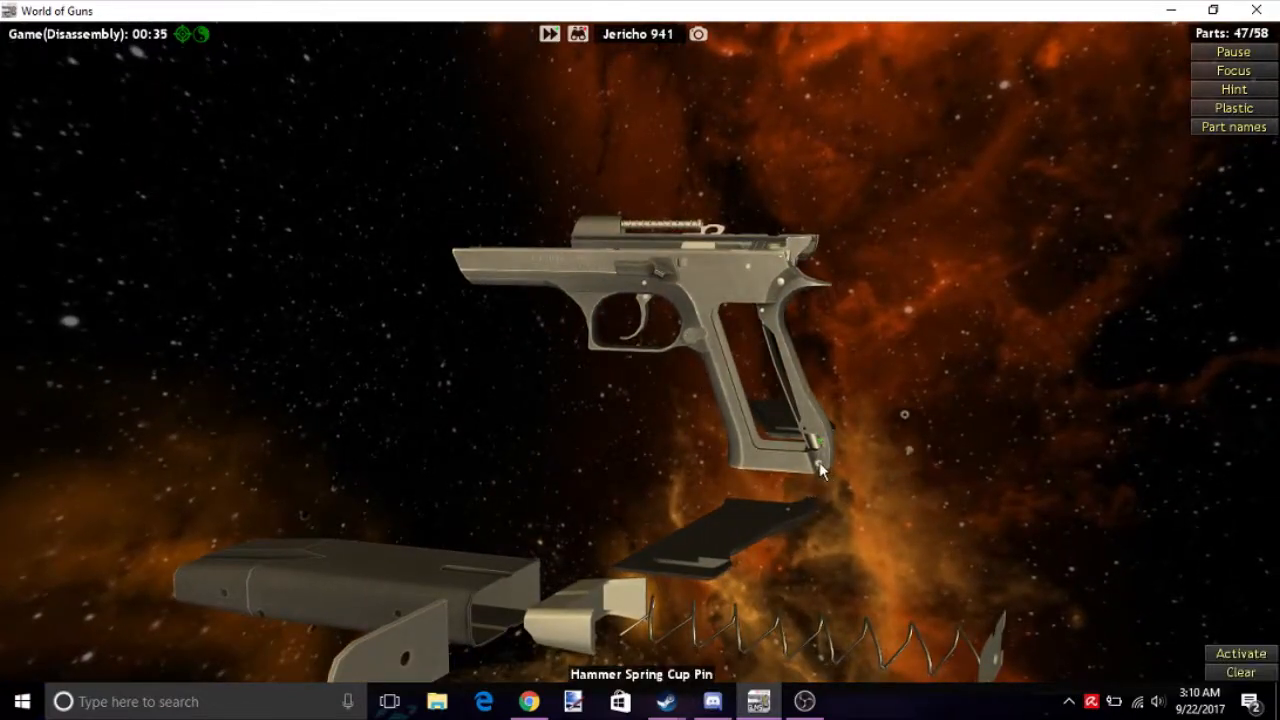
pyautogui.click(820, 456)
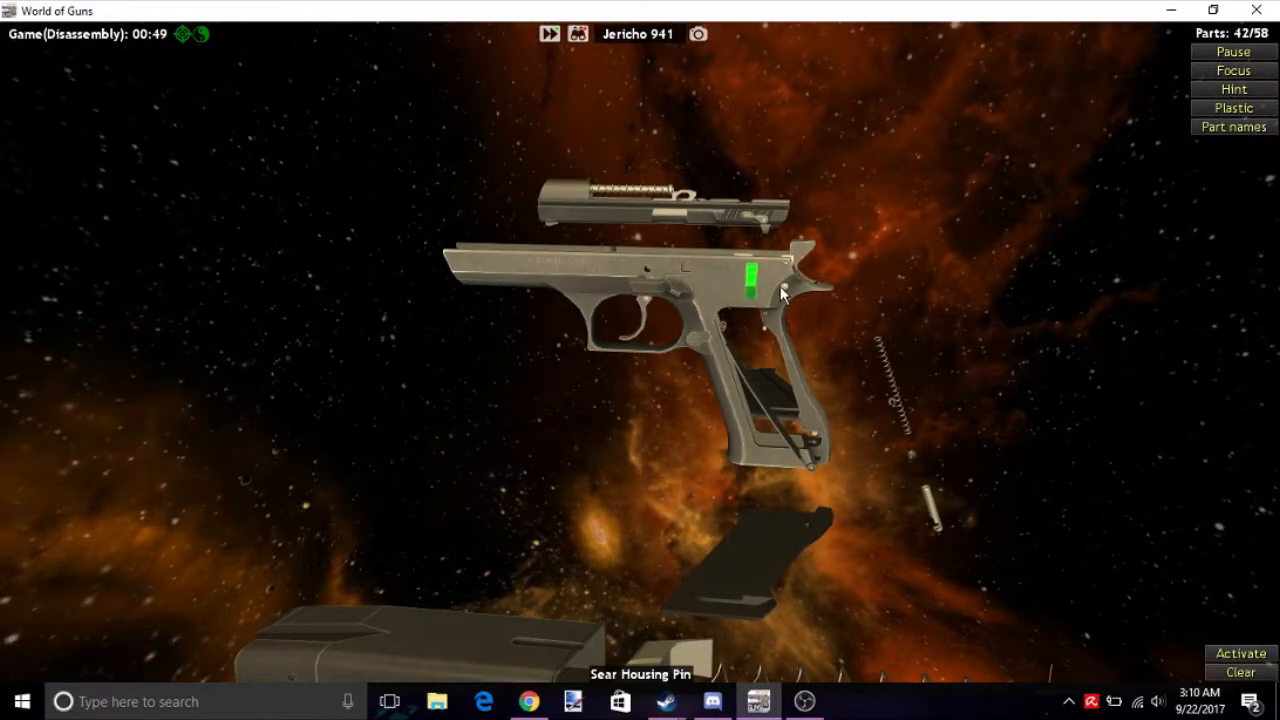
pyautogui.click(750, 284)
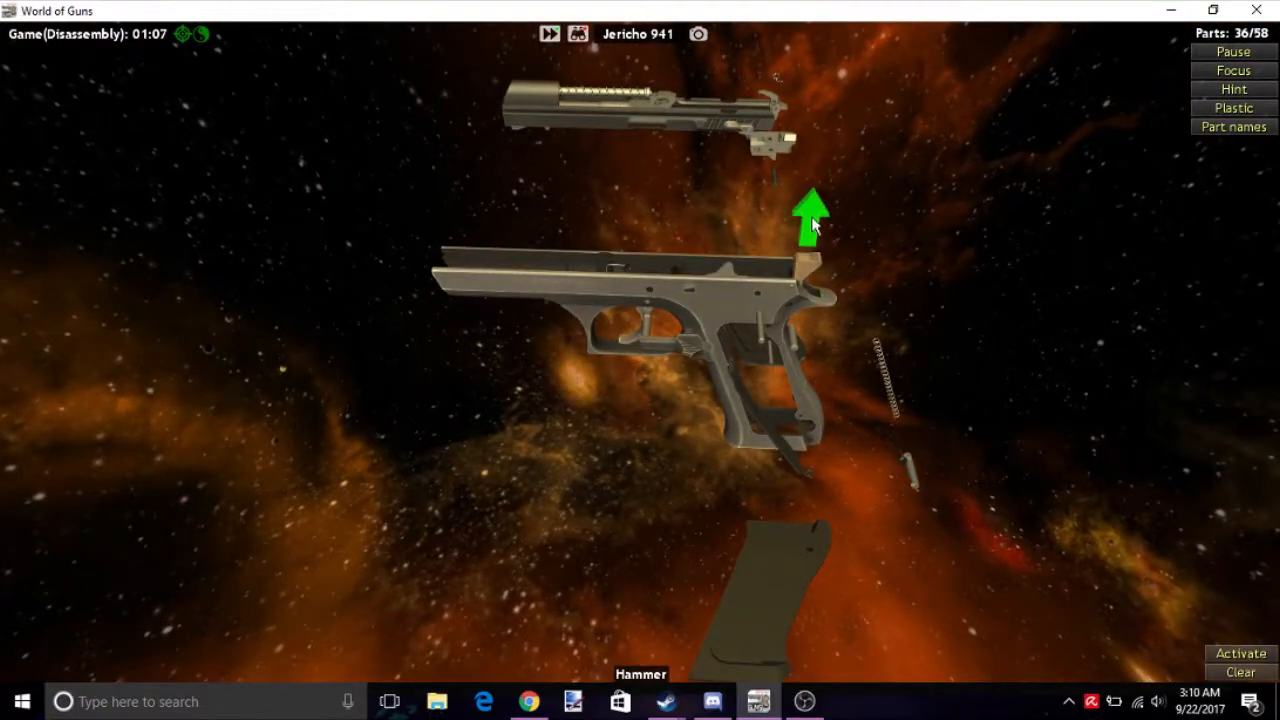
pyautogui.click(810, 210)
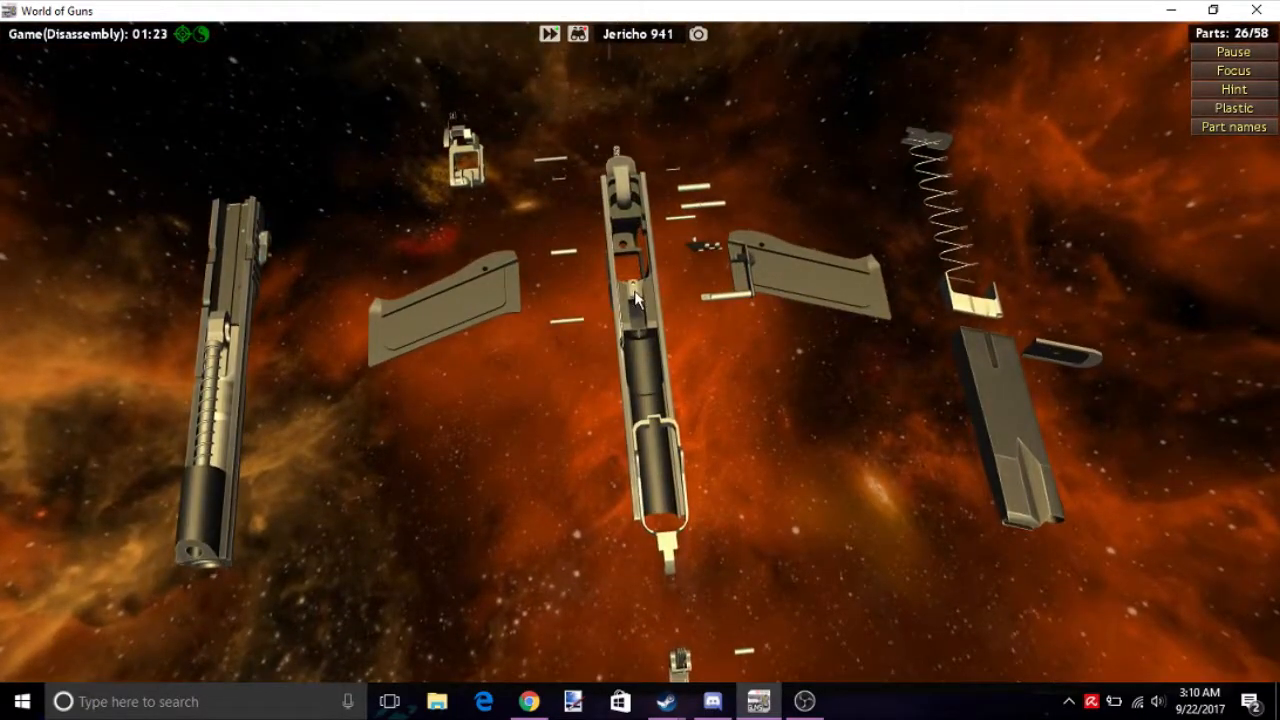
# Detach the last frame parts including the left safety lever, finishing all 58 parts in 3:08.24.
pyautogui.click(636, 296)
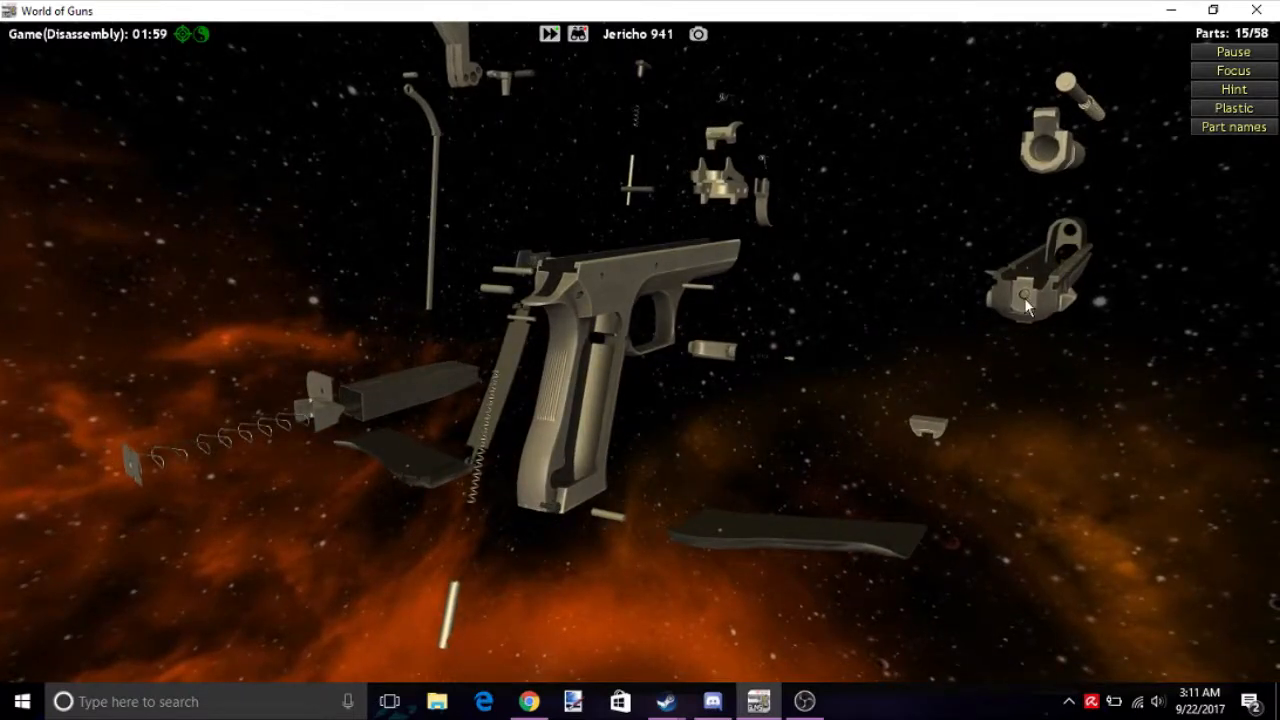
pyautogui.click(1024, 304)
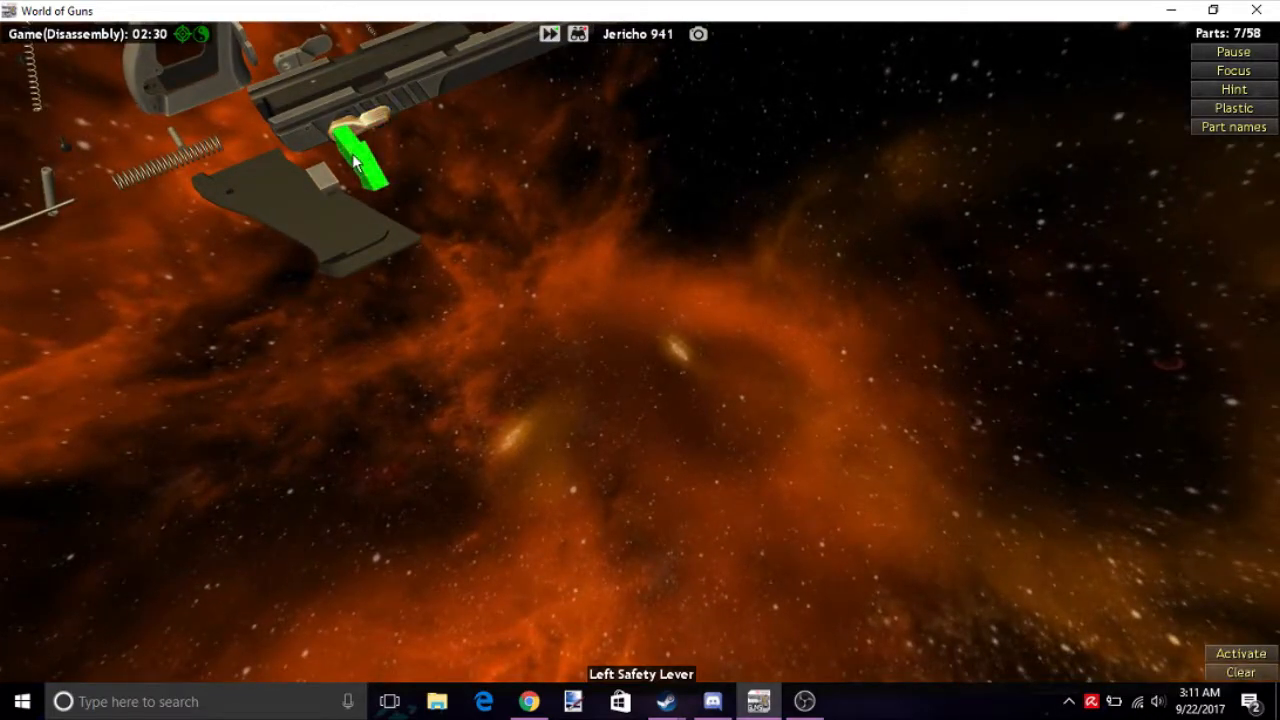
pyautogui.click(364, 156)
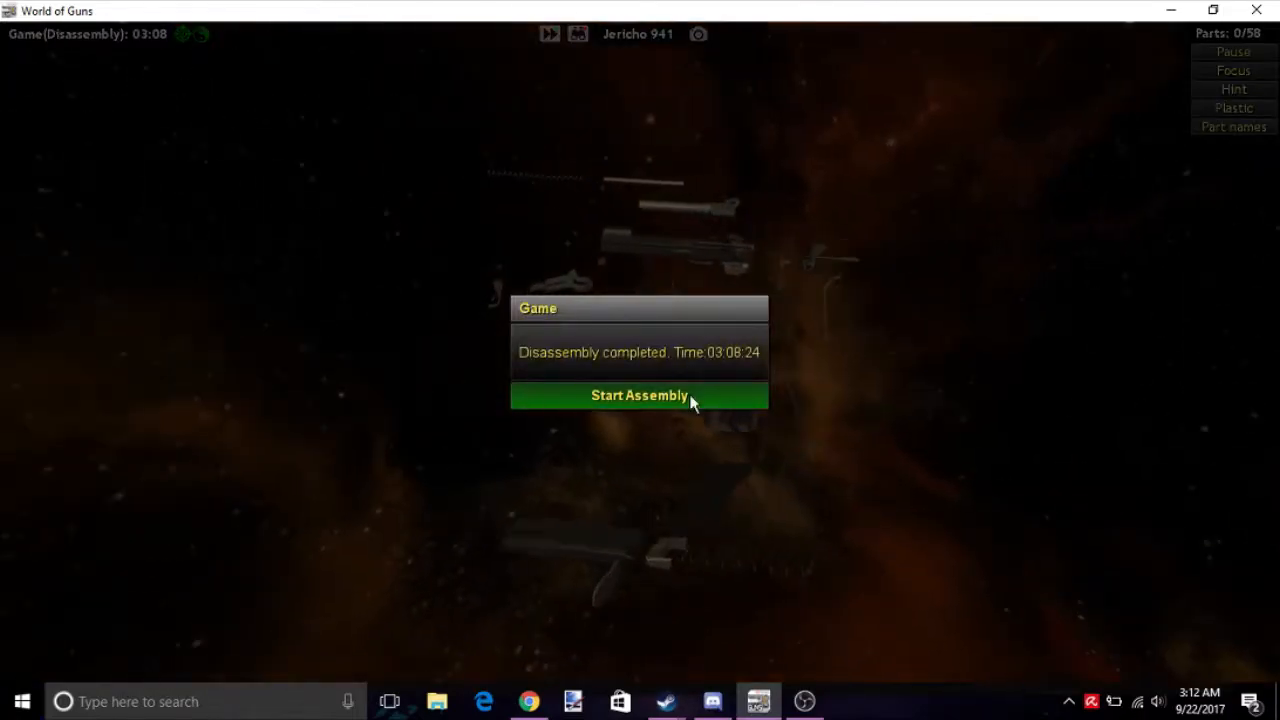
# Start the assembly phase and fit the first parts back onto the slide.
pyautogui.click(640, 396)
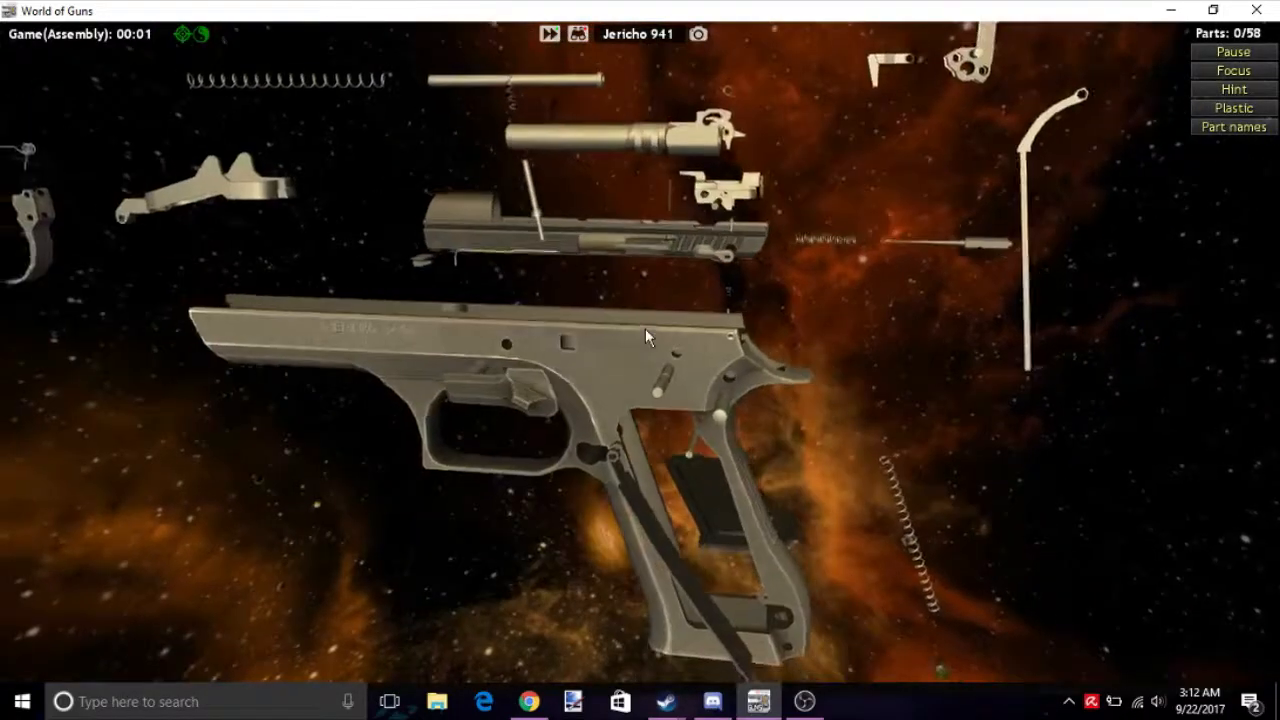
pyautogui.moveTo(644, 336); pyautogui.dragTo(724, 362)
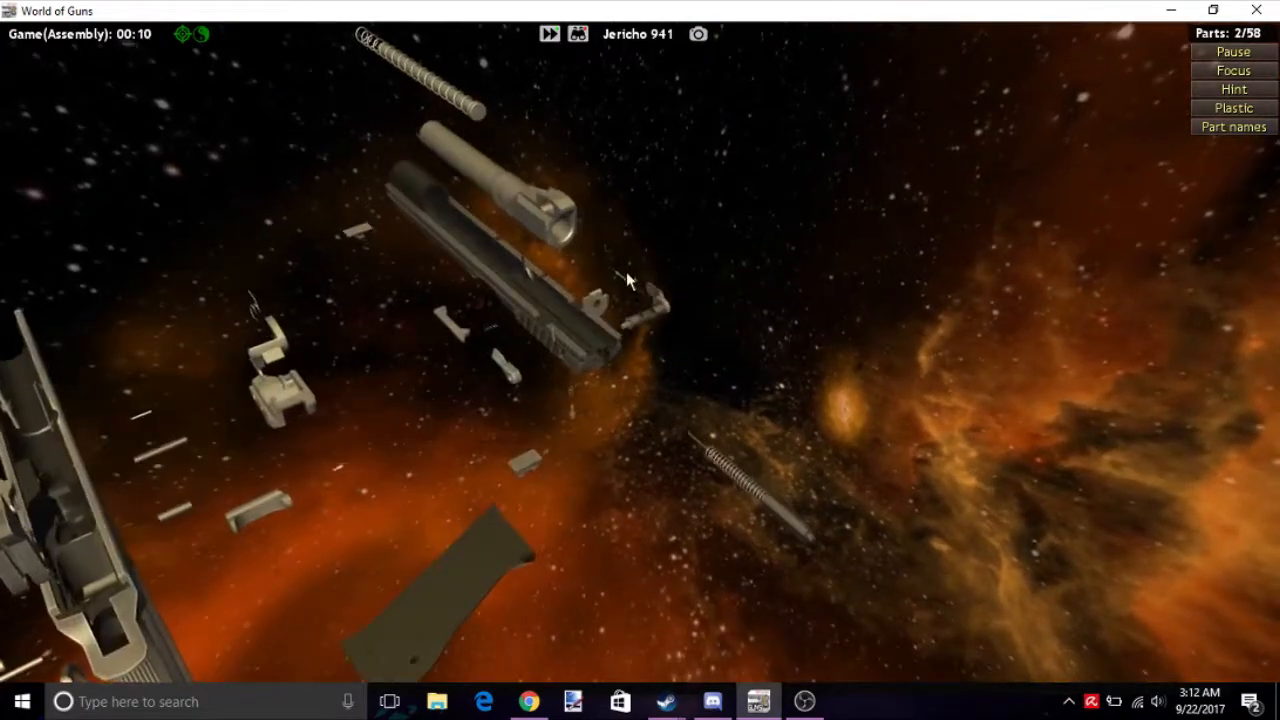
pyautogui.click(576, 370)
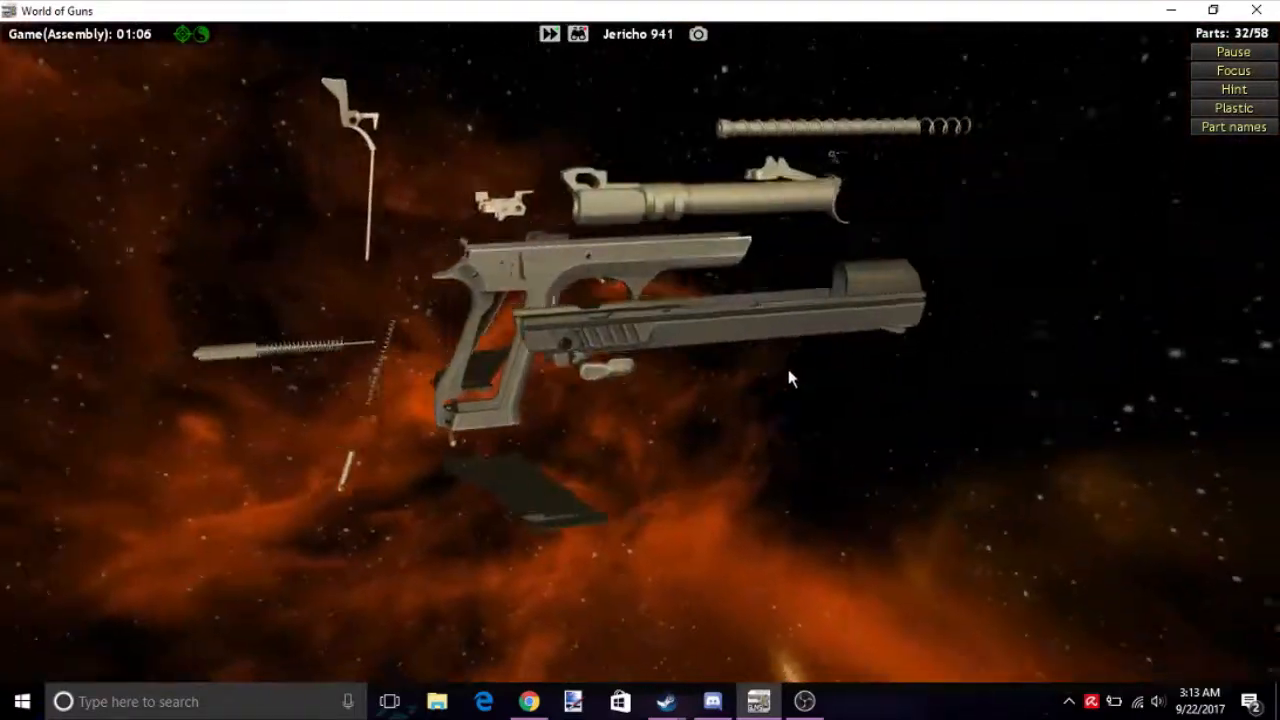
# Refit the sear housing and remaining frame parts, completing reassembly in 2:22.23.
pyautogui.moveTo(790, 378); pyautogui.dragTo(950, 368)
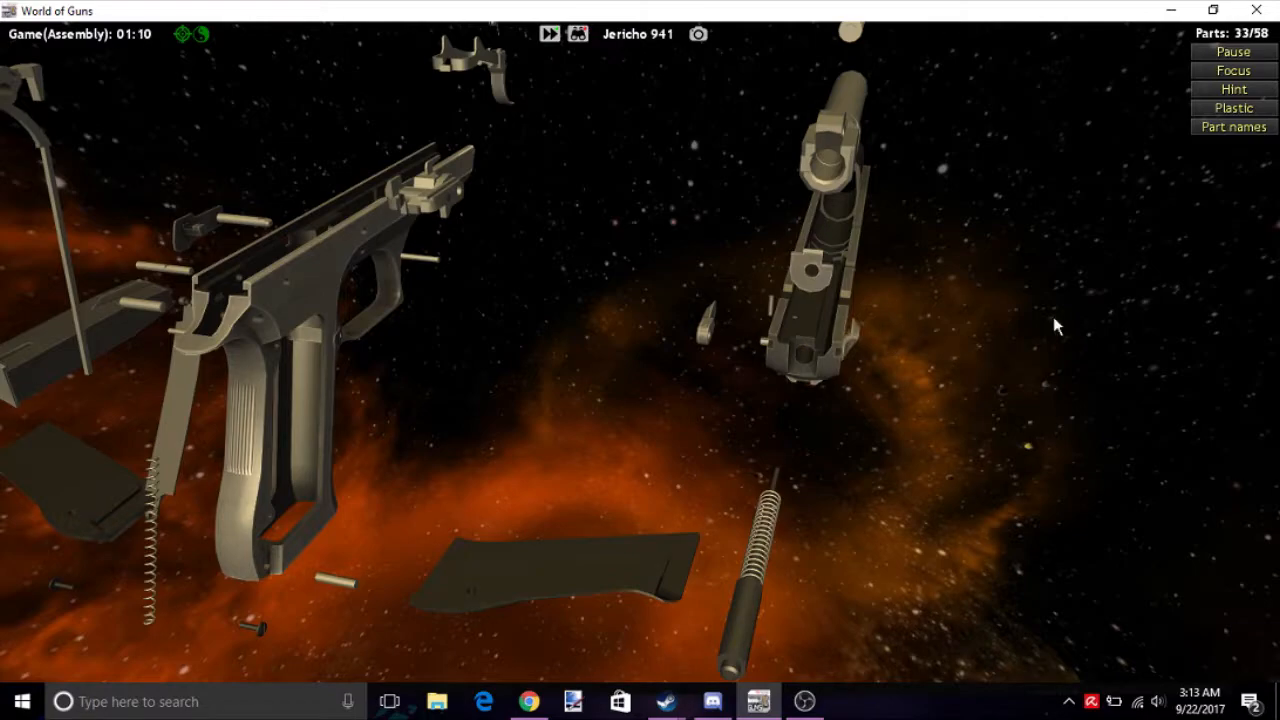
pyautogui.moveTo(904, 368)
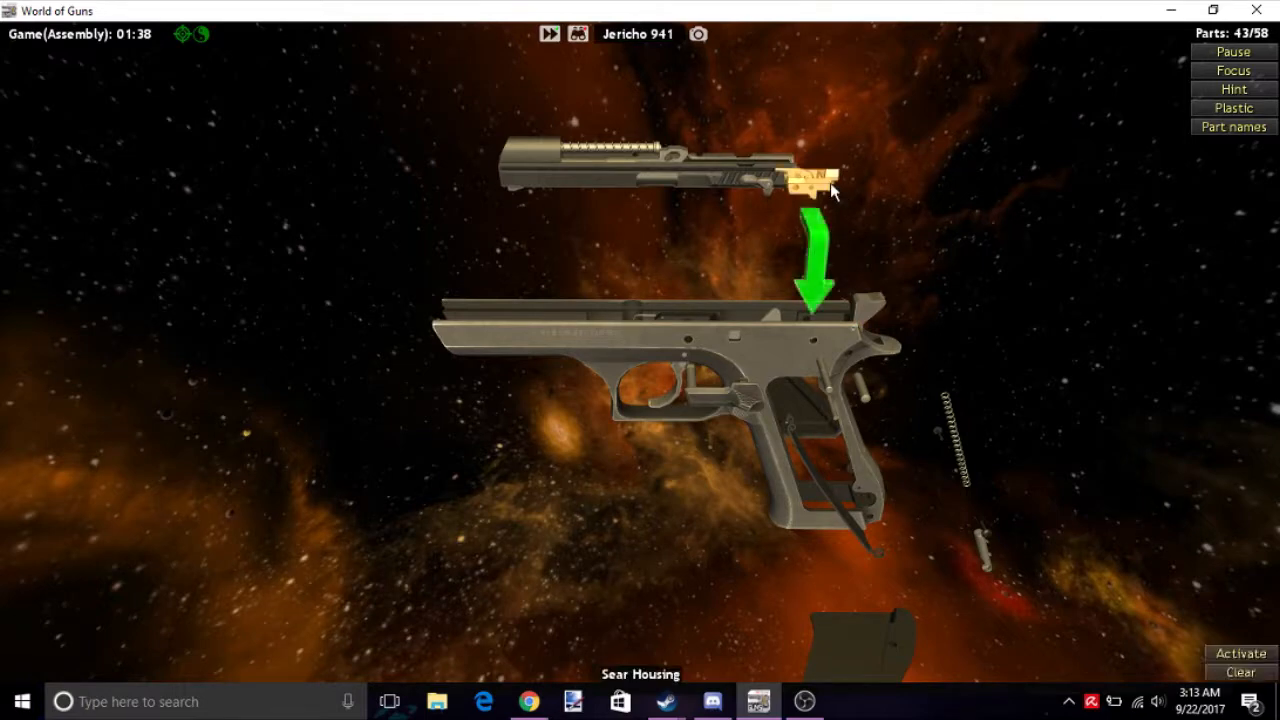
pyautogui.click(816, 184)
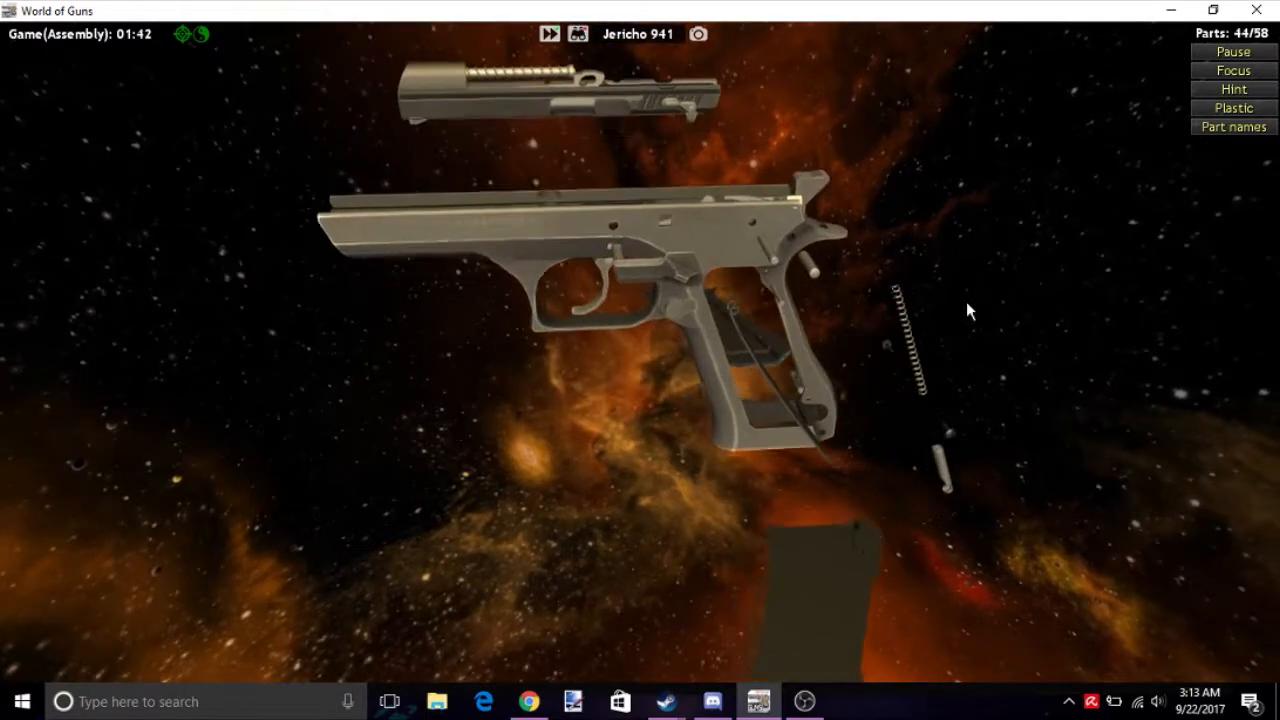
pyautogui.click(784, 240)
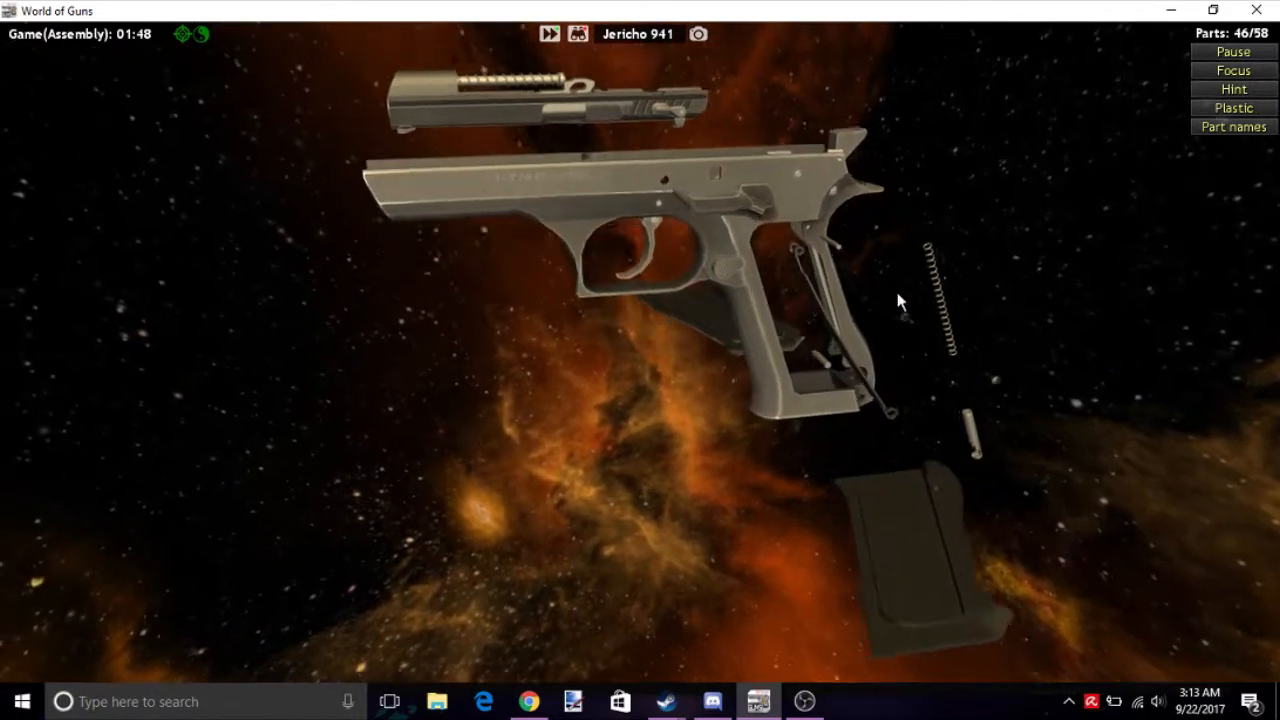
pyautogui.moveTo(900, 300); pyautogui.dragTo(956, 436)
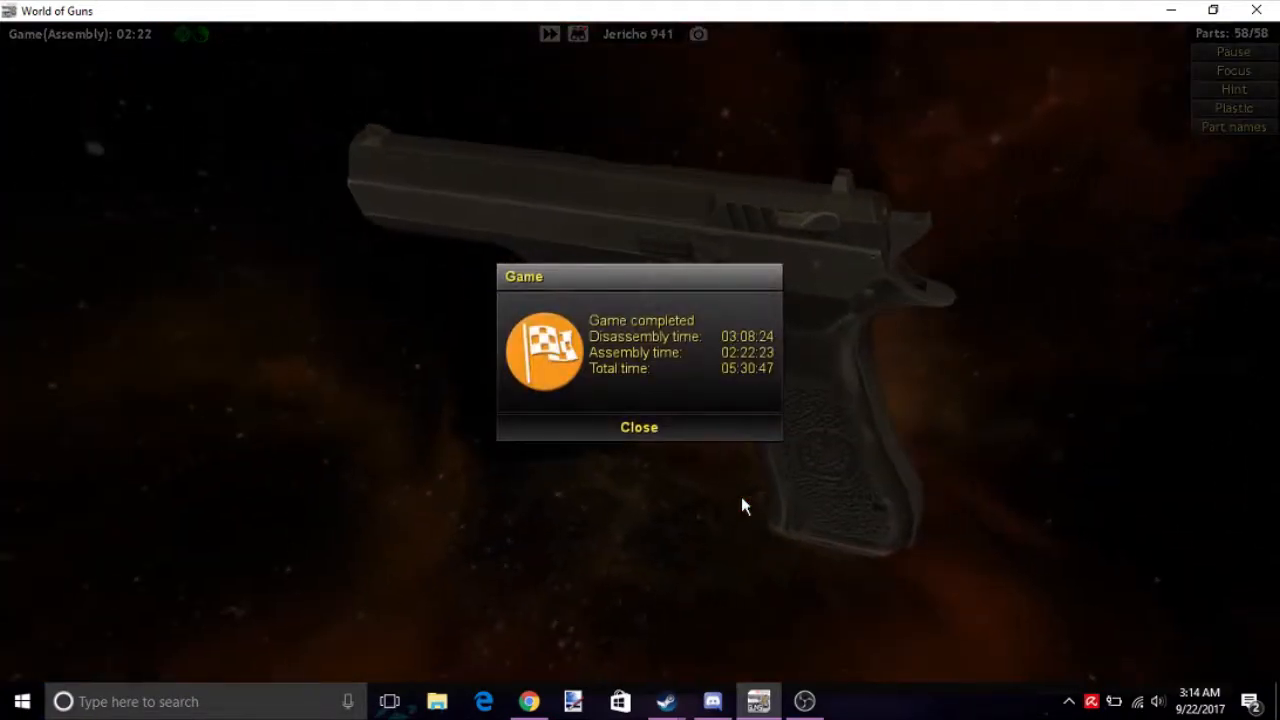
# Close the completion and score dialogs and expand the Jericho 941's full description via More >>.
pyautogui.click(638, 428)
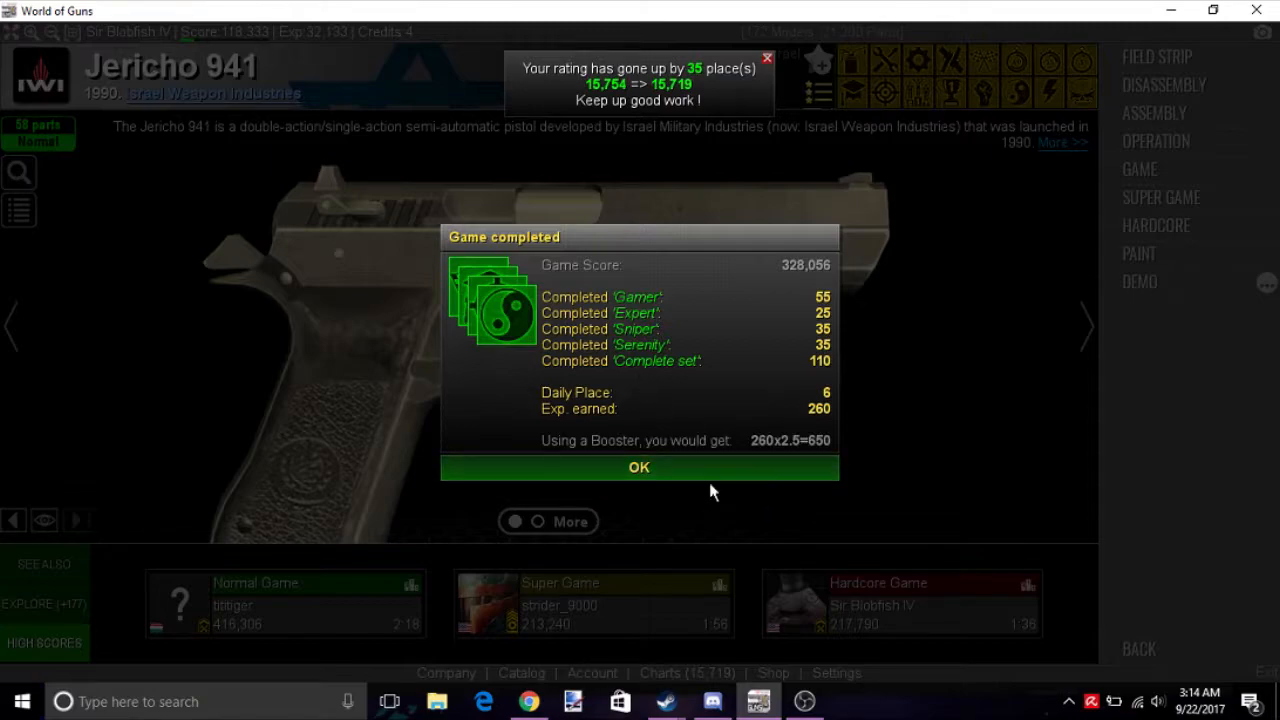
pyautogui.click(638, 468)
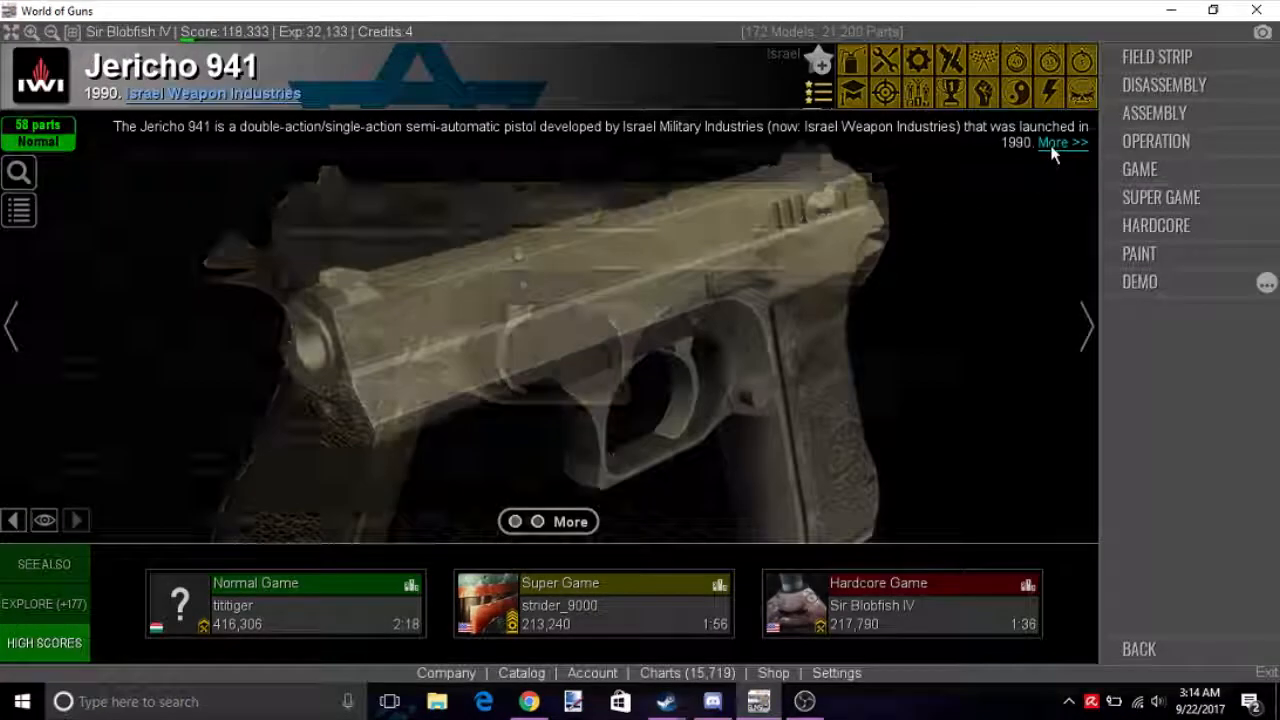
pyautogui.click(1068, 142)
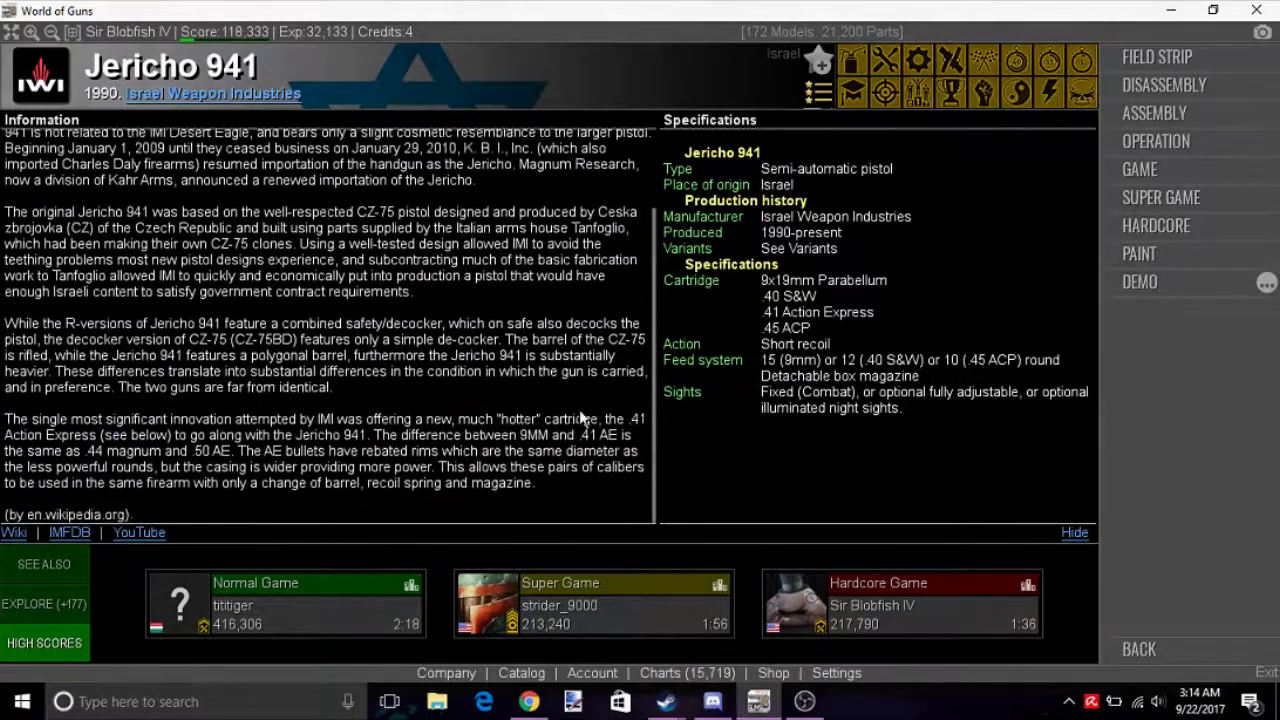